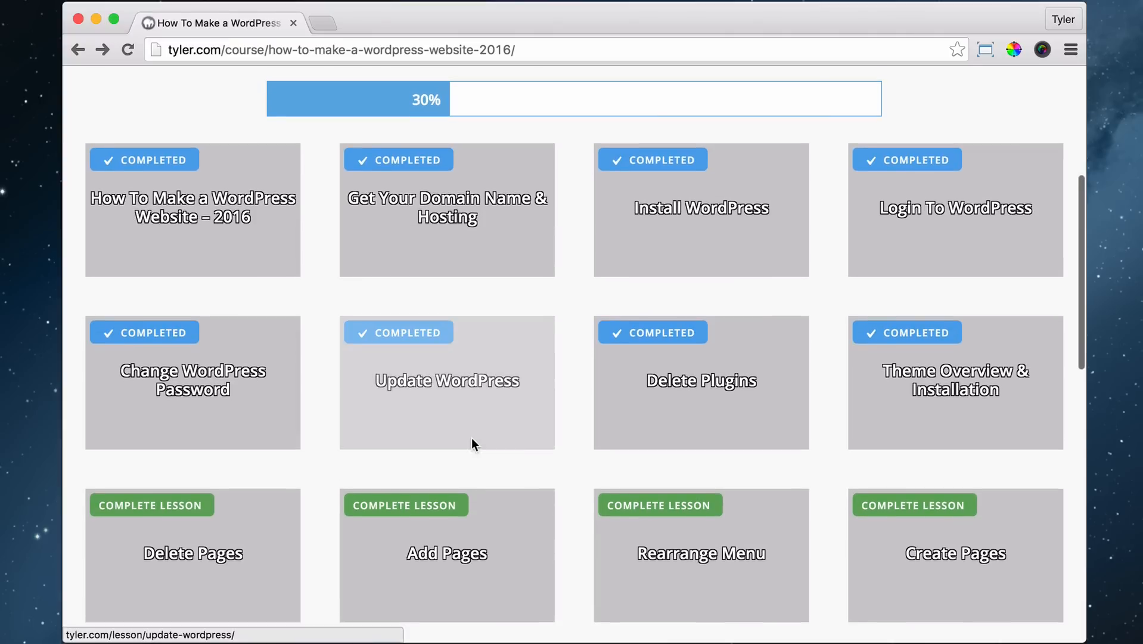
mouse_move(193, 510)
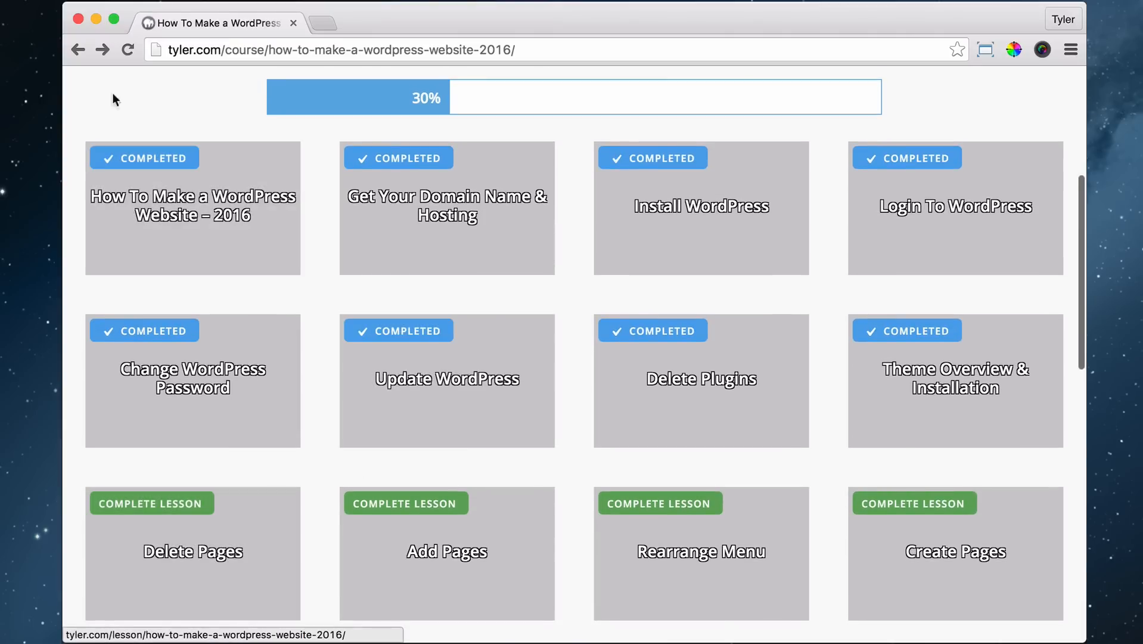
mouse_move(207, 519)
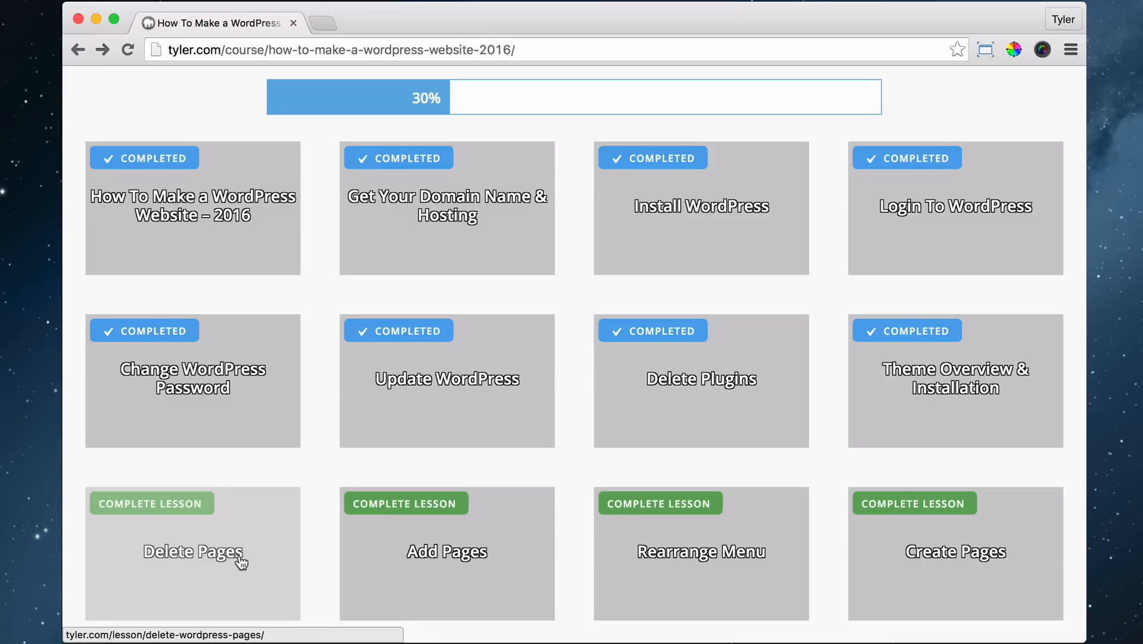
mouse_move(249, 564)
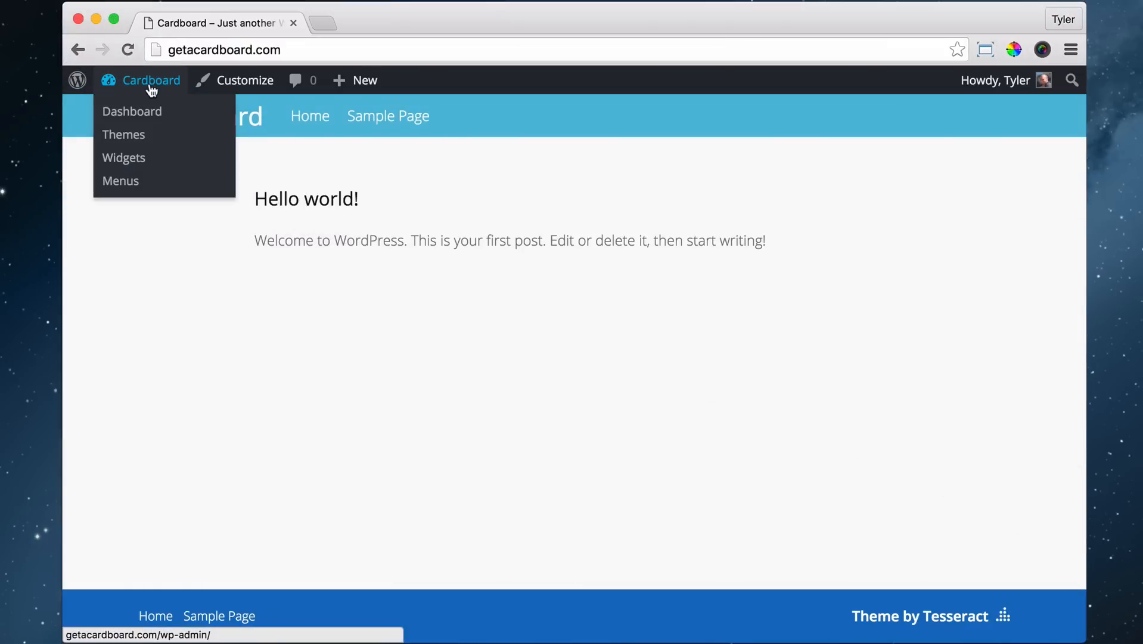
Check the admin Pages list holds only Sample Page, then view it on the live site.
left_click(132, 112)
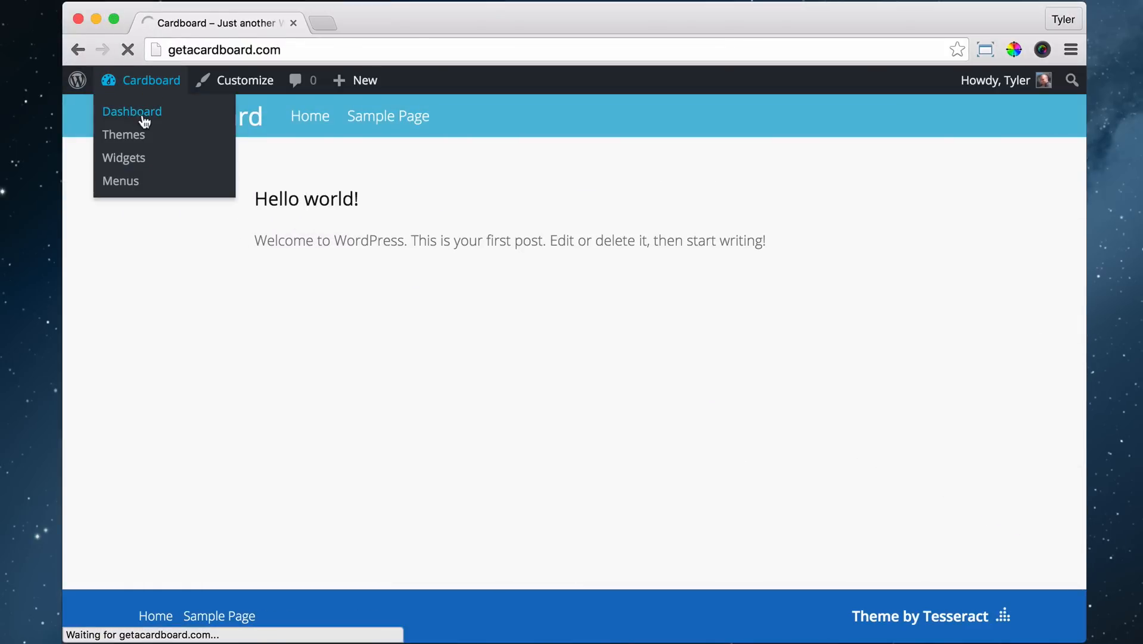
left_click(133, 111)
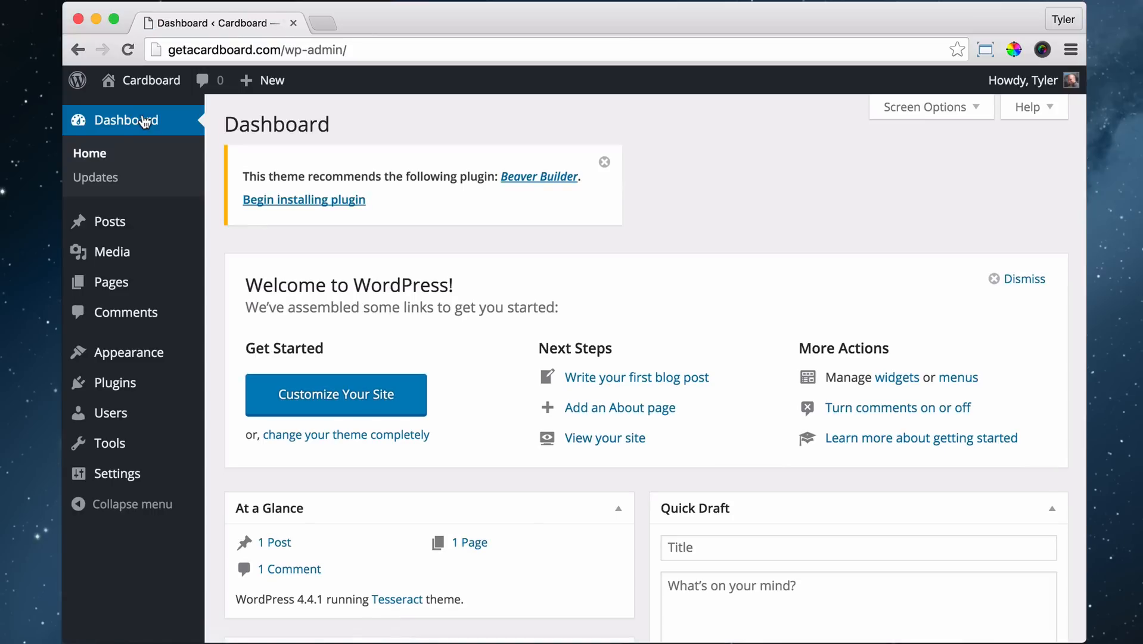
left_click(112, 282)
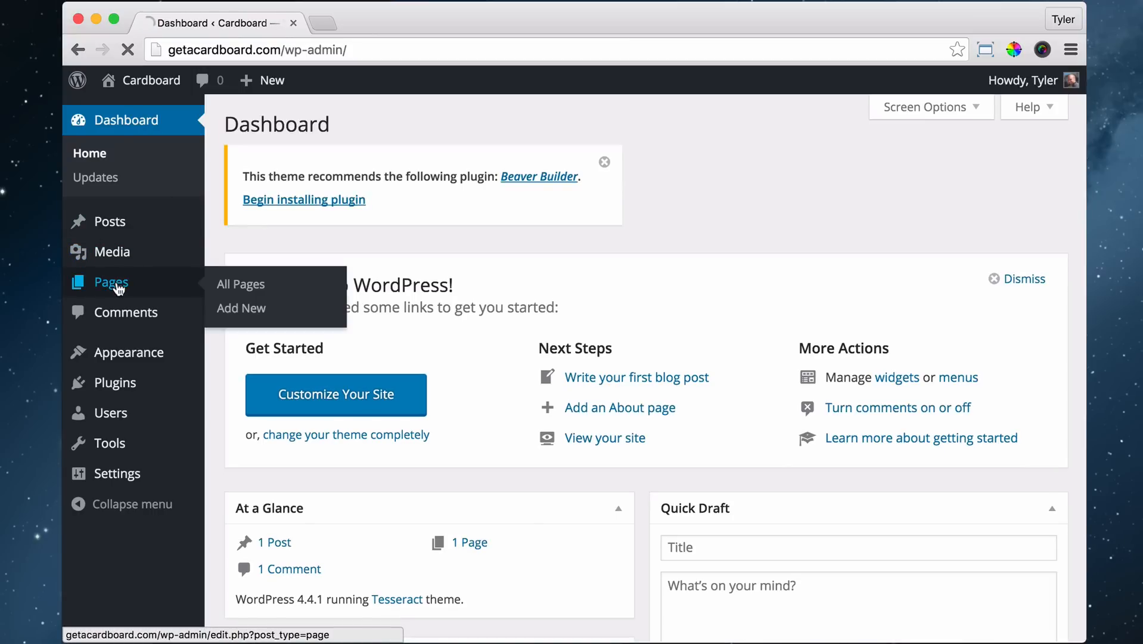
left_click(241, 283)
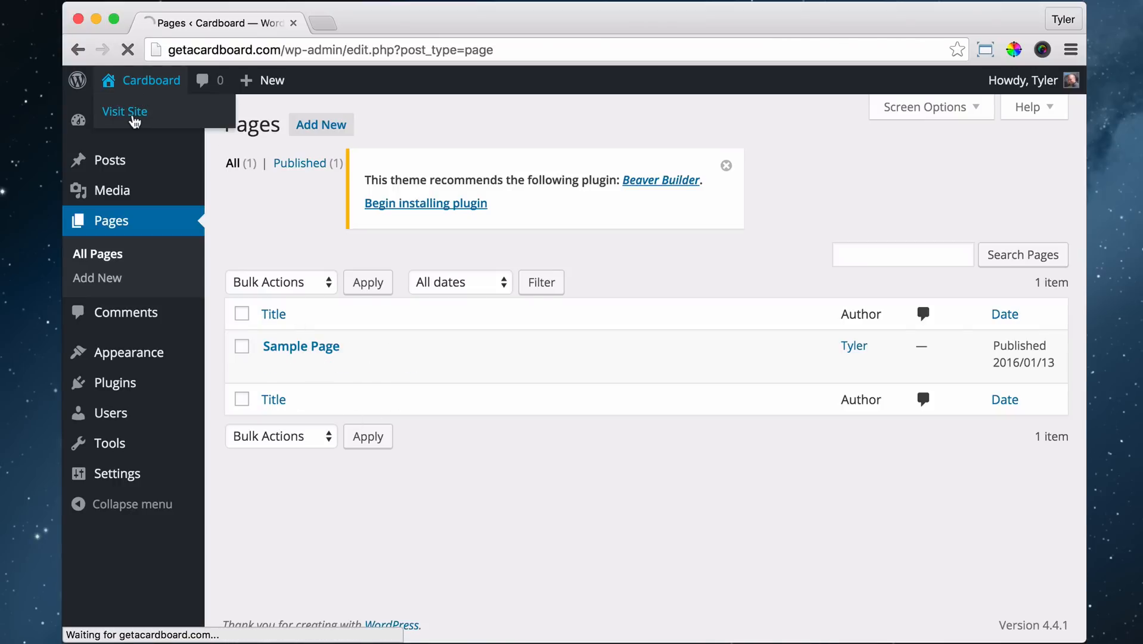
left_click(124, 110)
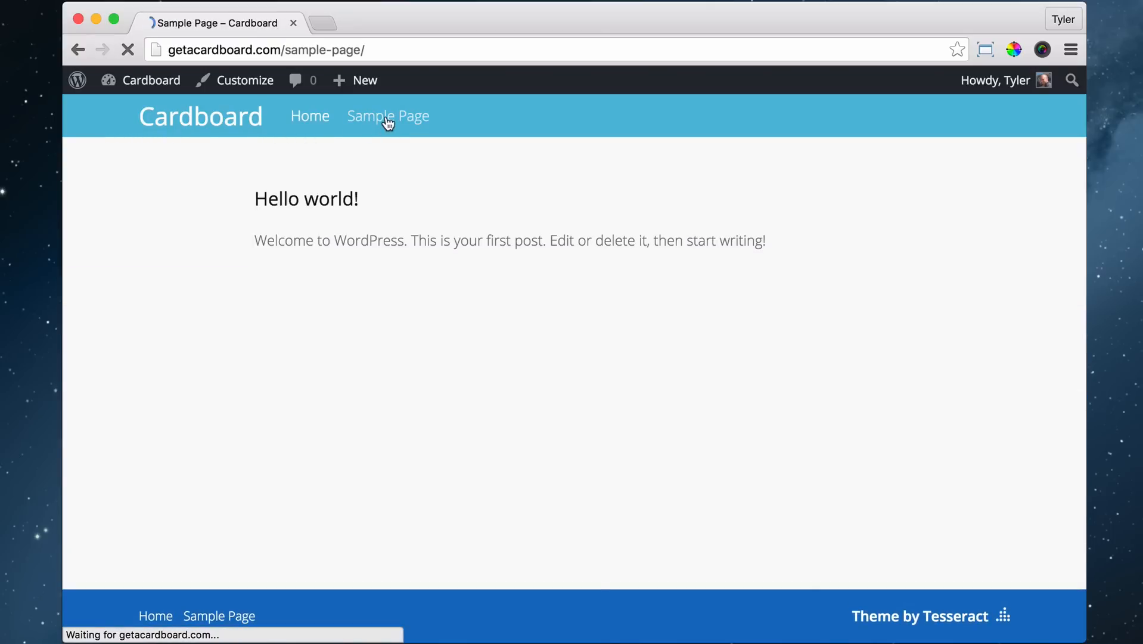
Return to the admin Pages list showing the single published Sample Page.
left_click(388, 116)
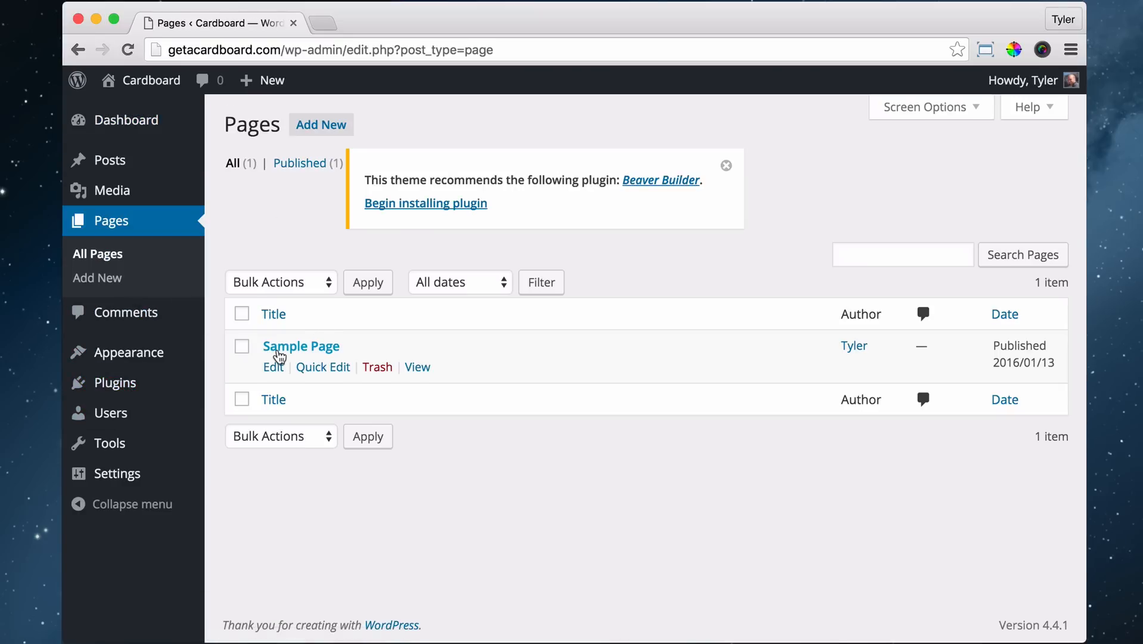
Move Sample Page to the Trash and show the trashed pages.
left_click(377, 367)
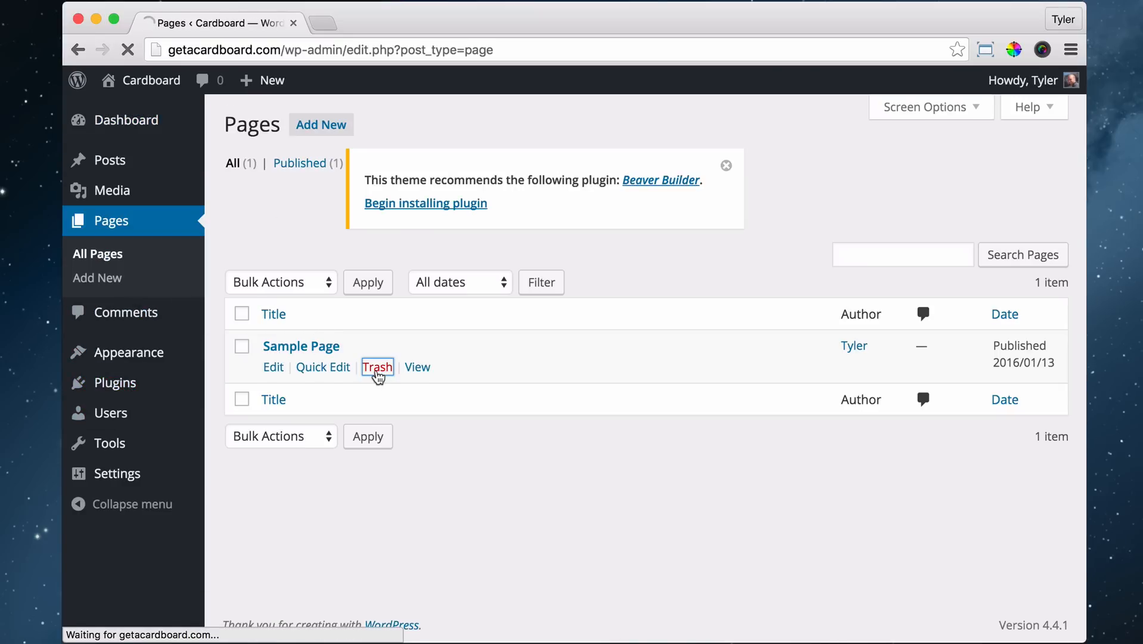
left_click(378, 367)
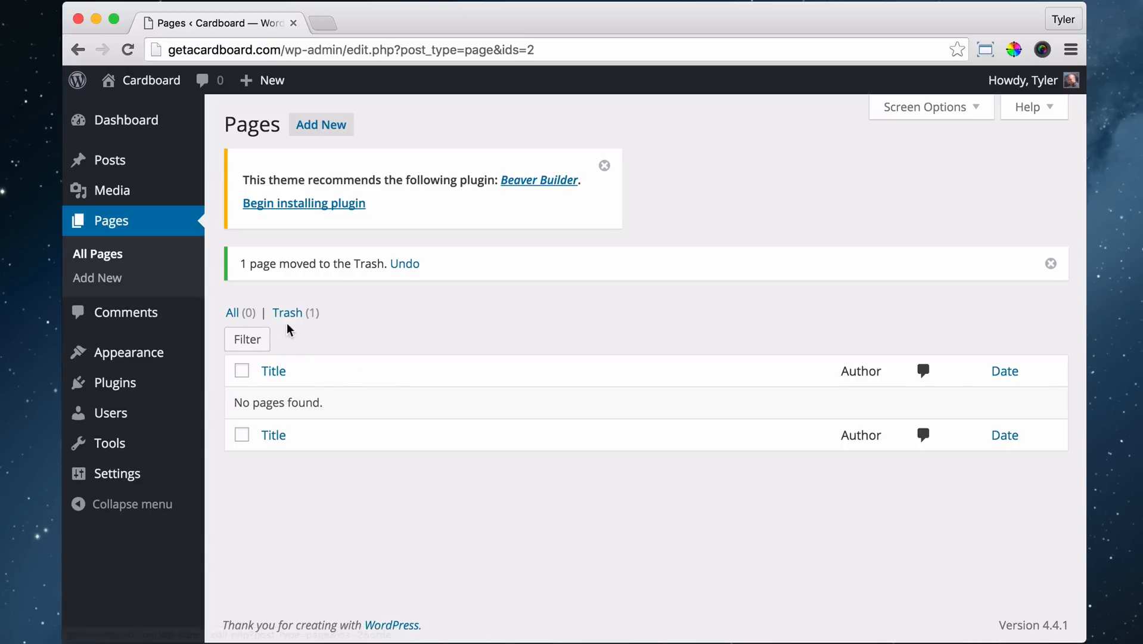
left_click(286, 312)
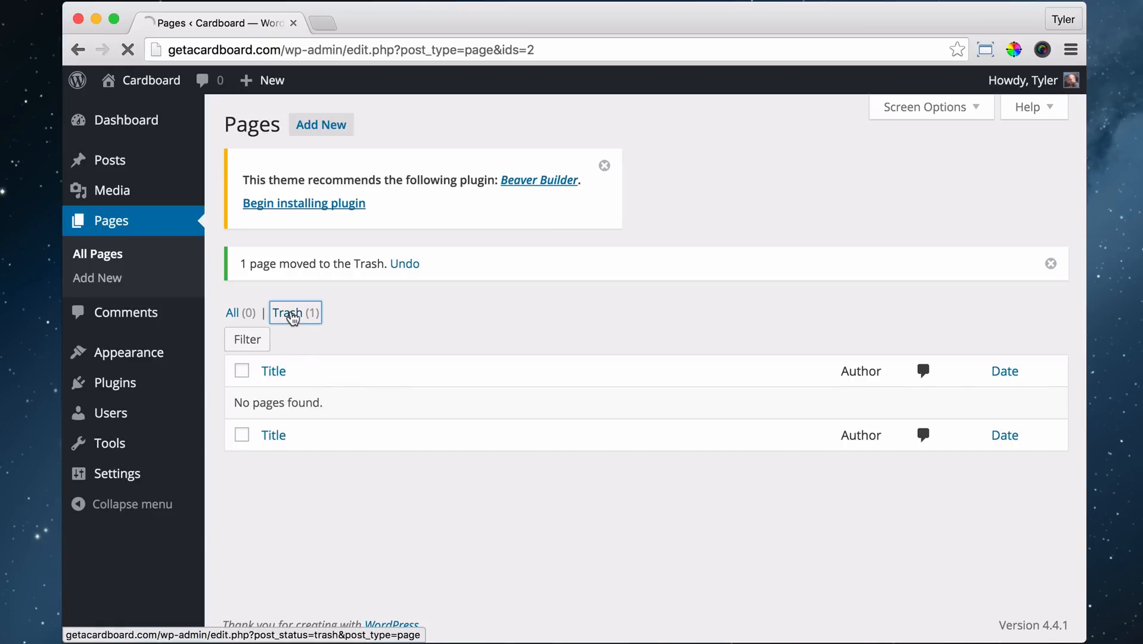
Permanently delete Sample Page from the Trash, leaving it empty.
left_click(290, 312)
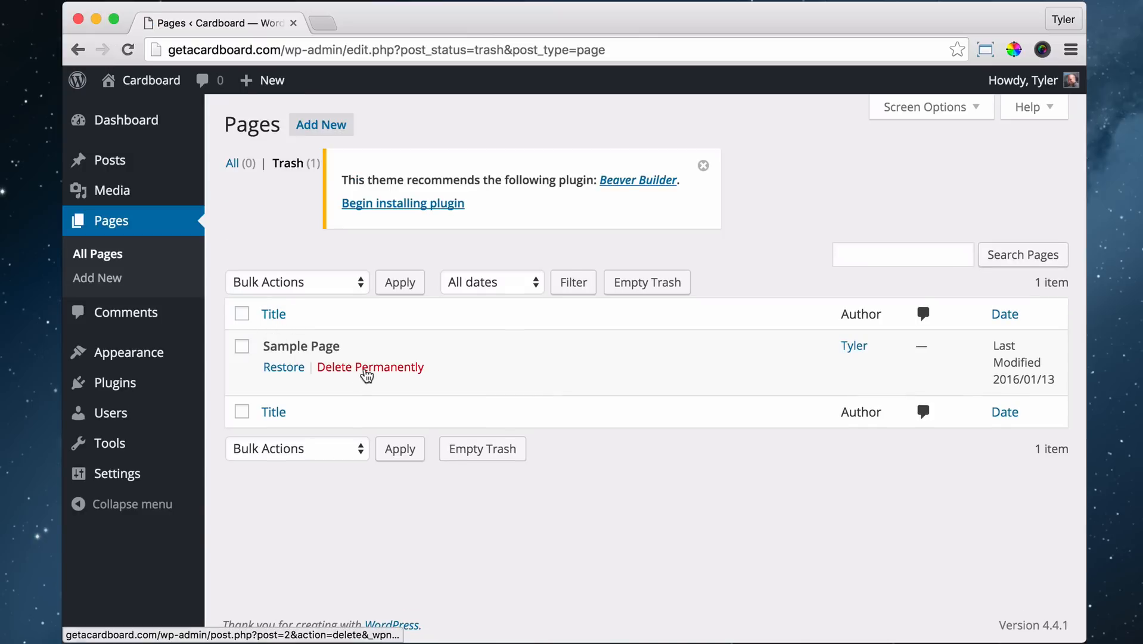
left_click(371, 367)
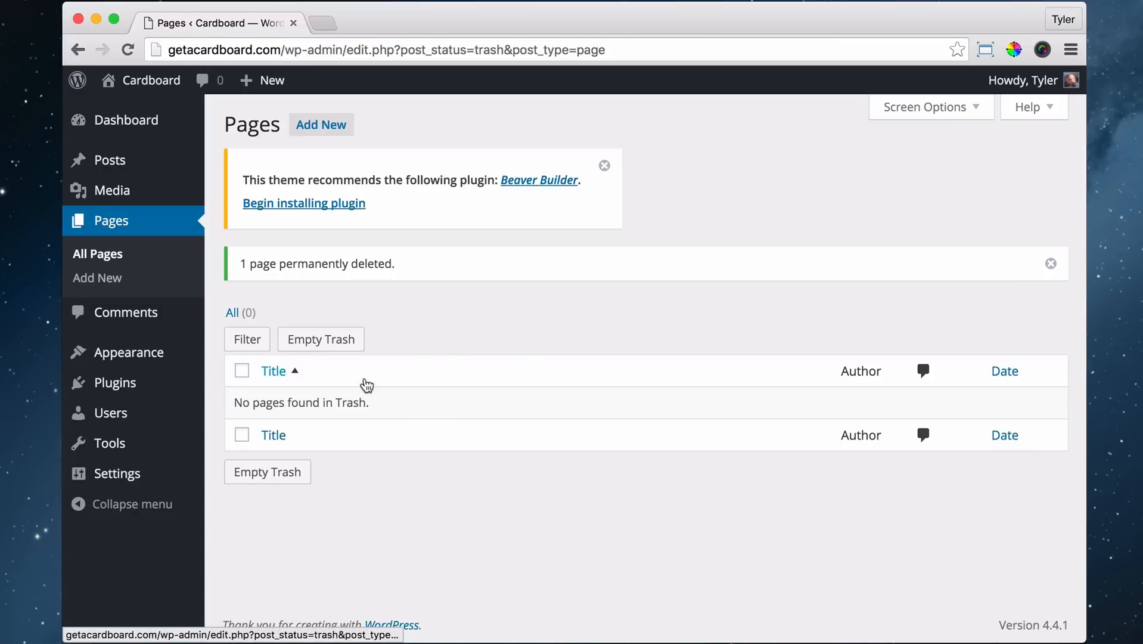
mouse_move(151, 80)
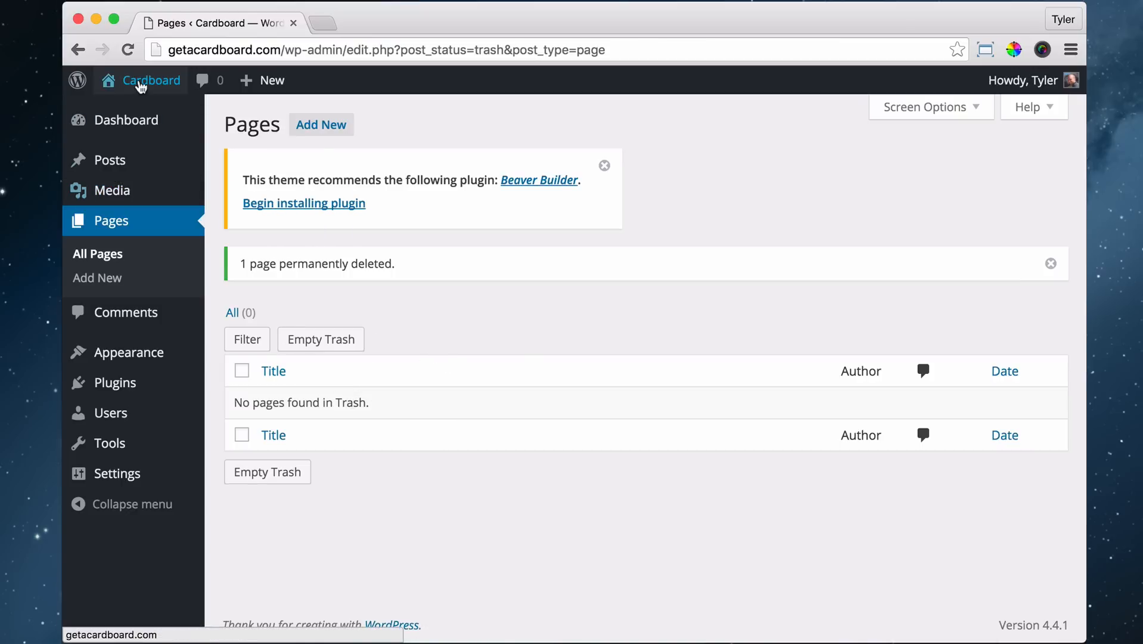
Confirm the live site menu lists only Home, then mark the Delete Pages lesson complete.
left_click(152, 80)
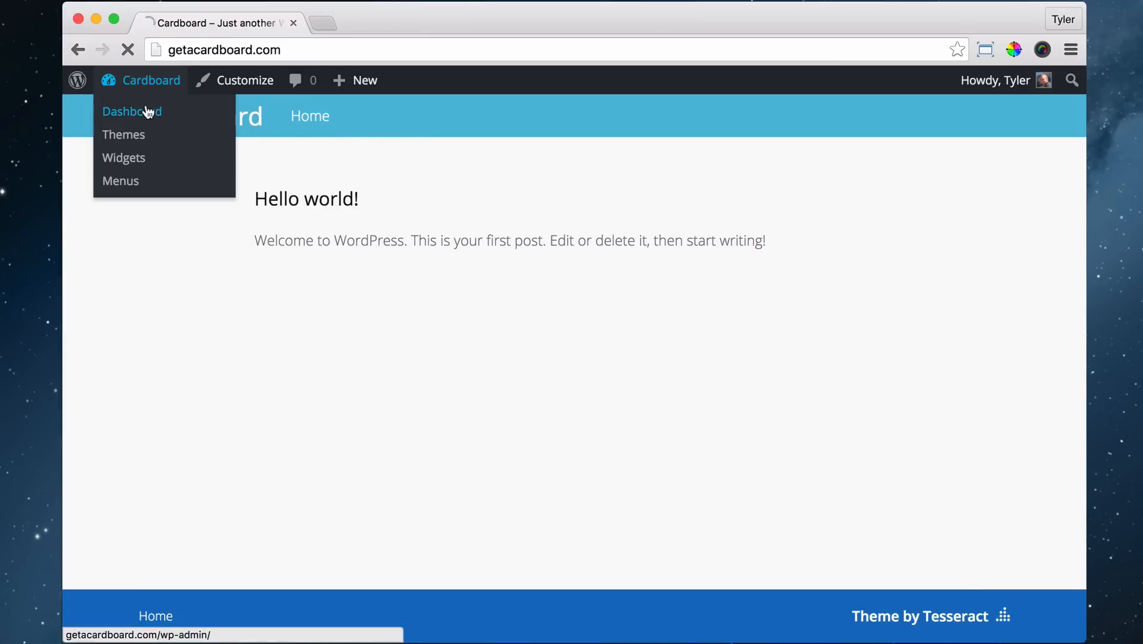
left_click(132, 110)
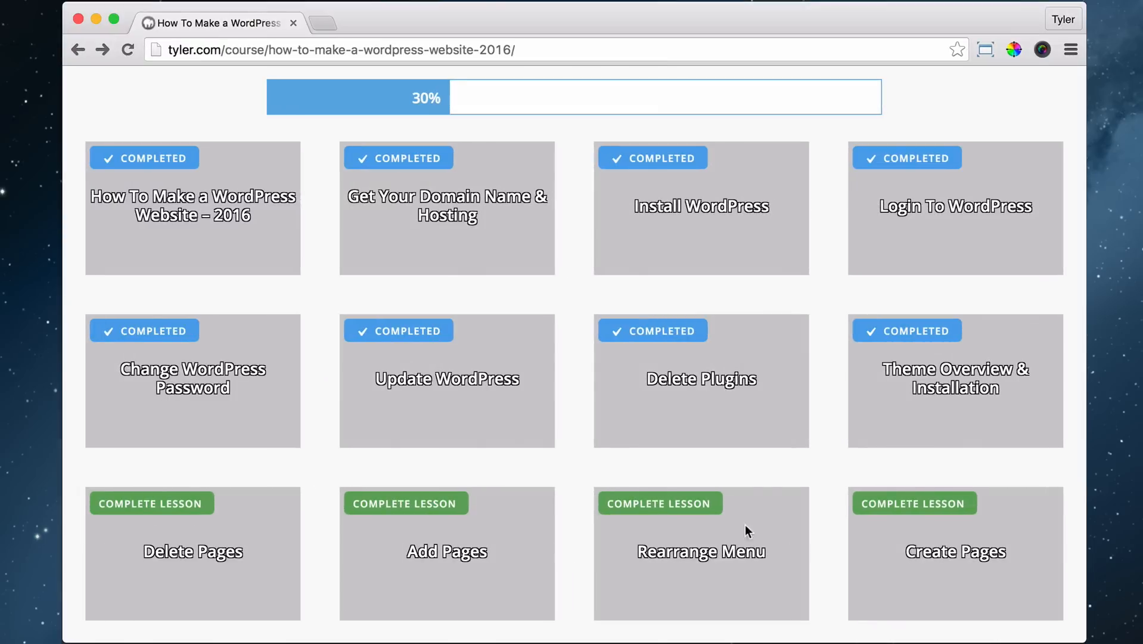
mouse_move(166, 510)
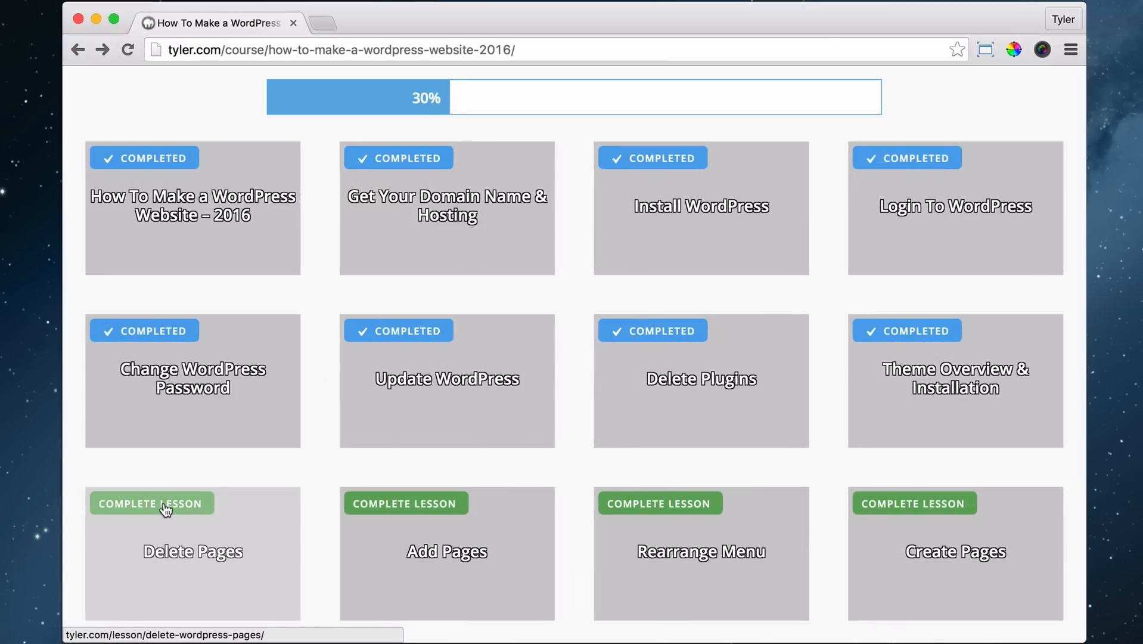
left_click(151, 503)
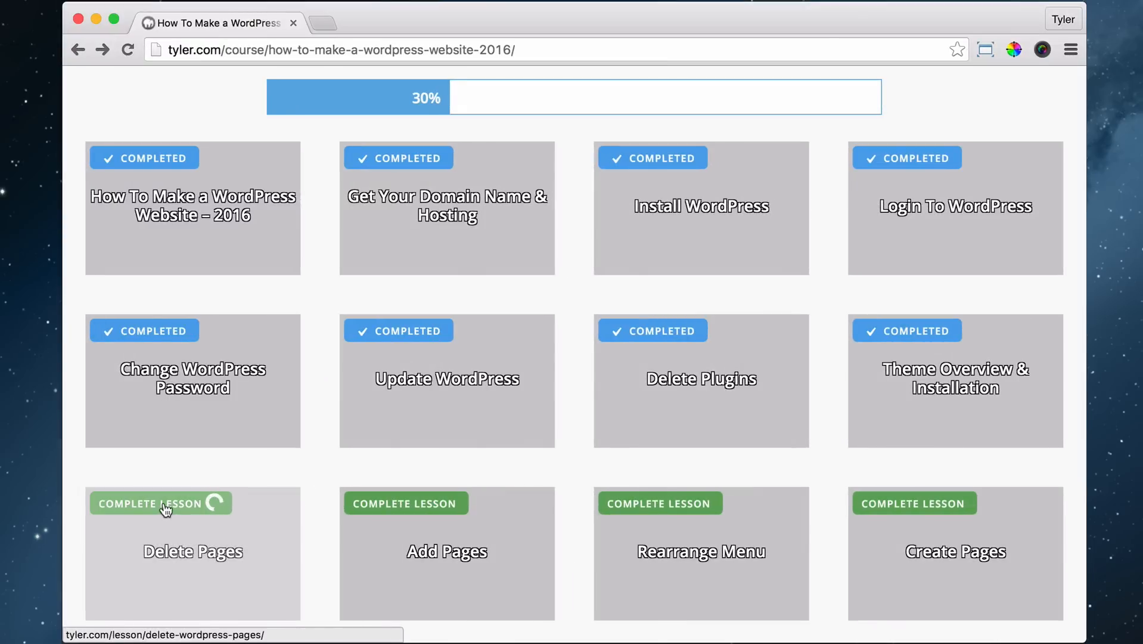